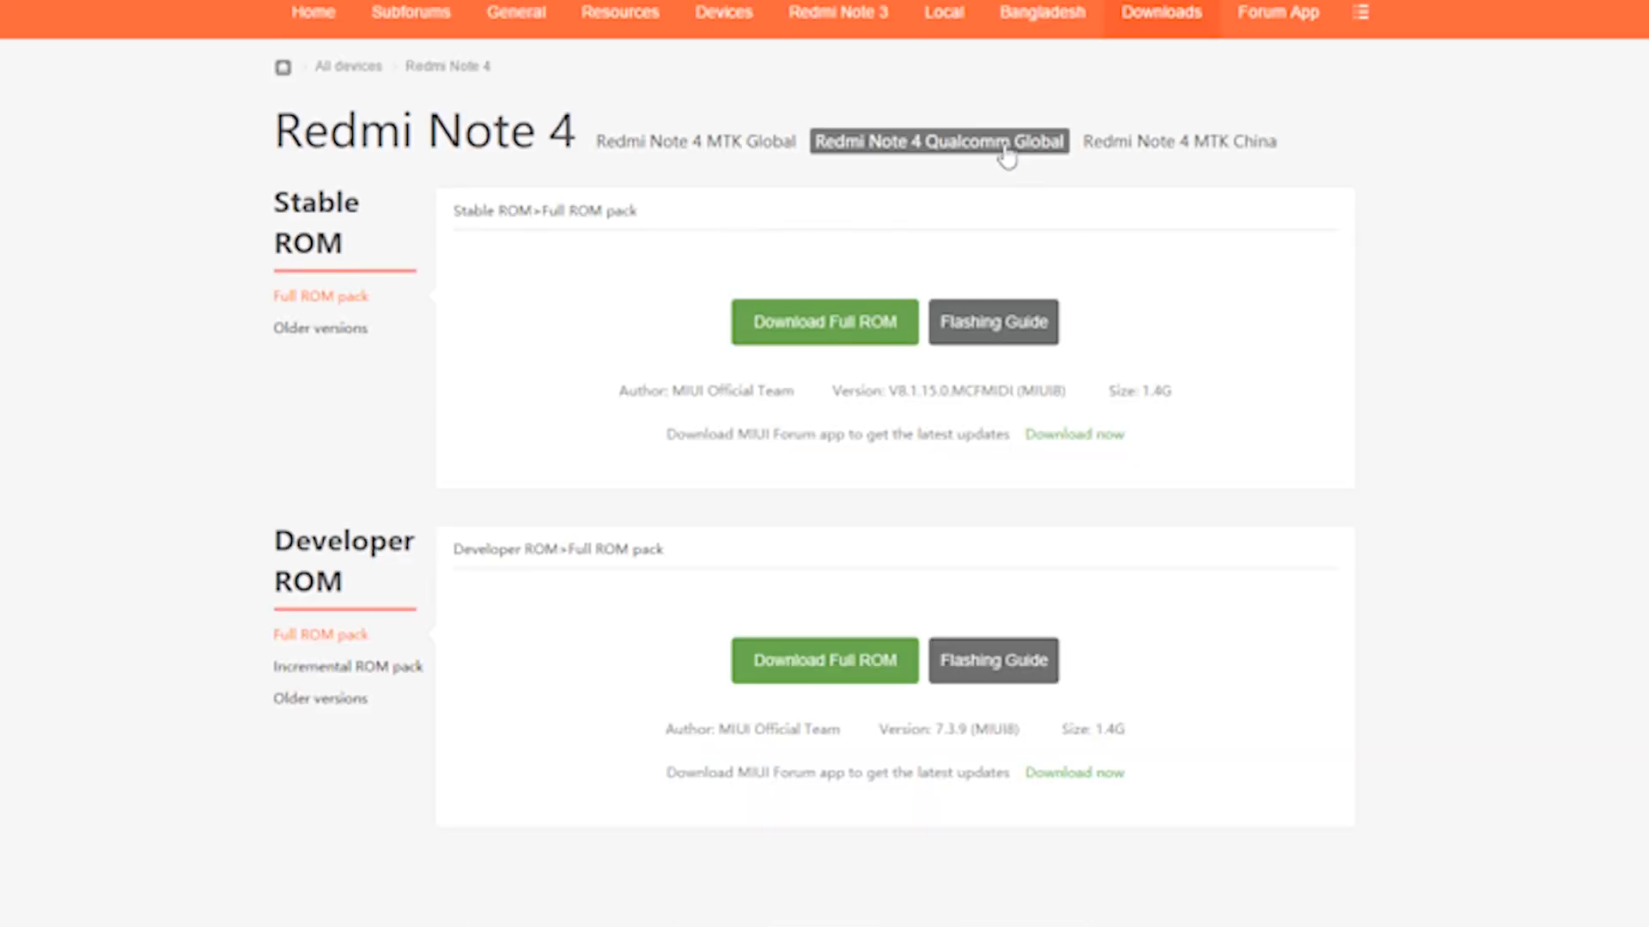
mouse_move(890, 119)
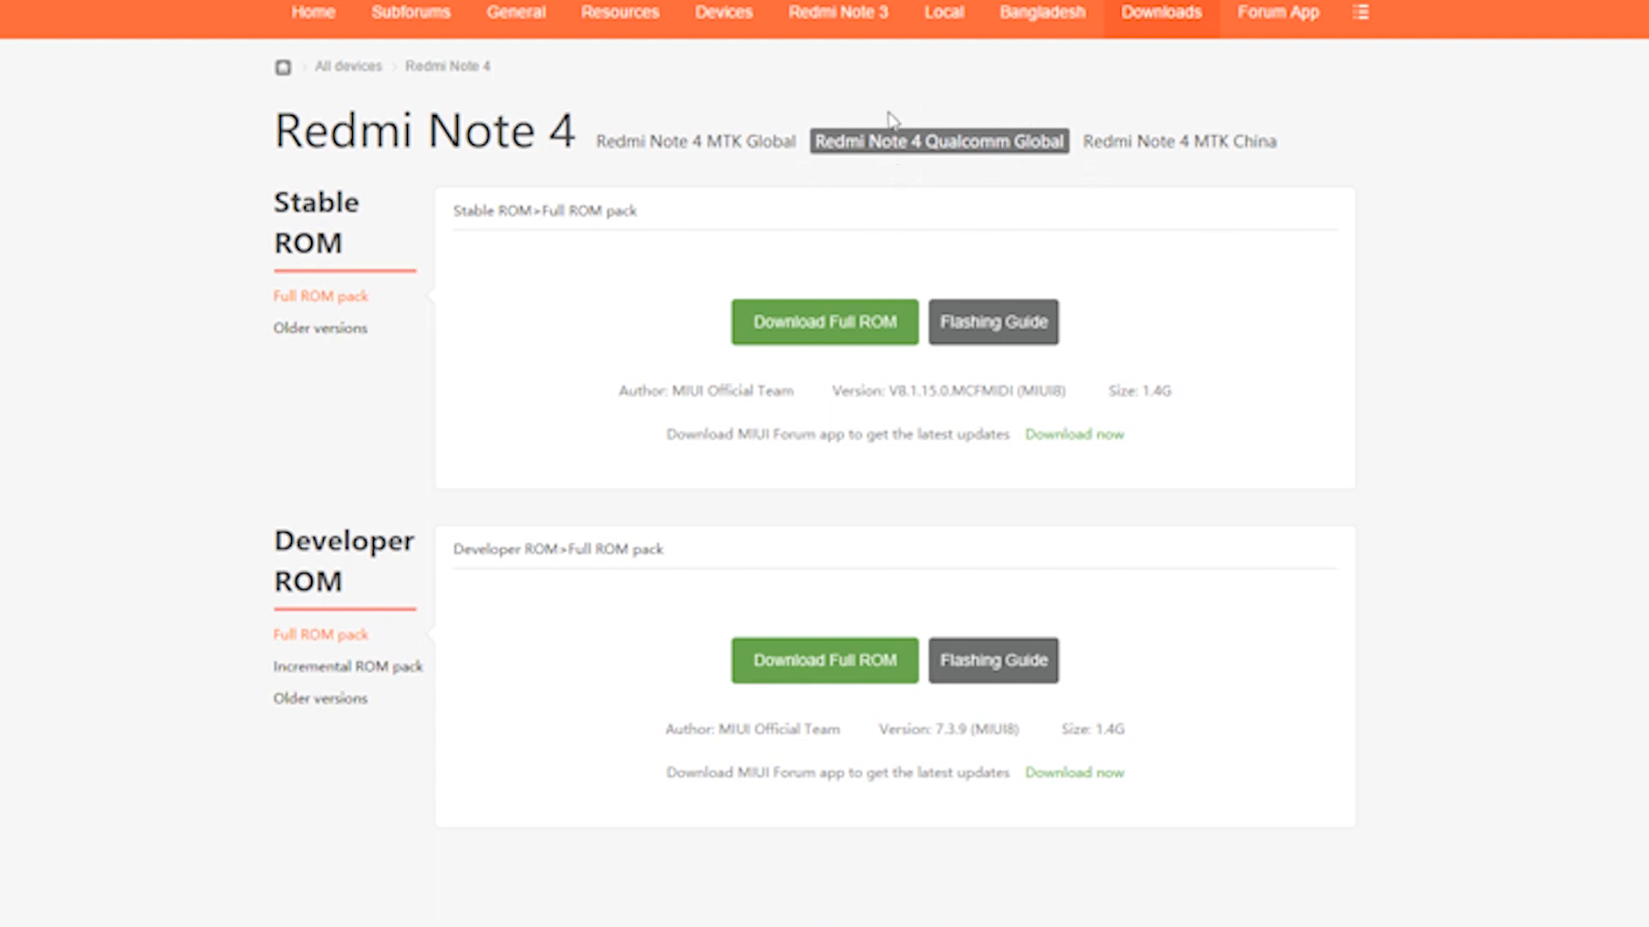
mouse_move(320, 698)
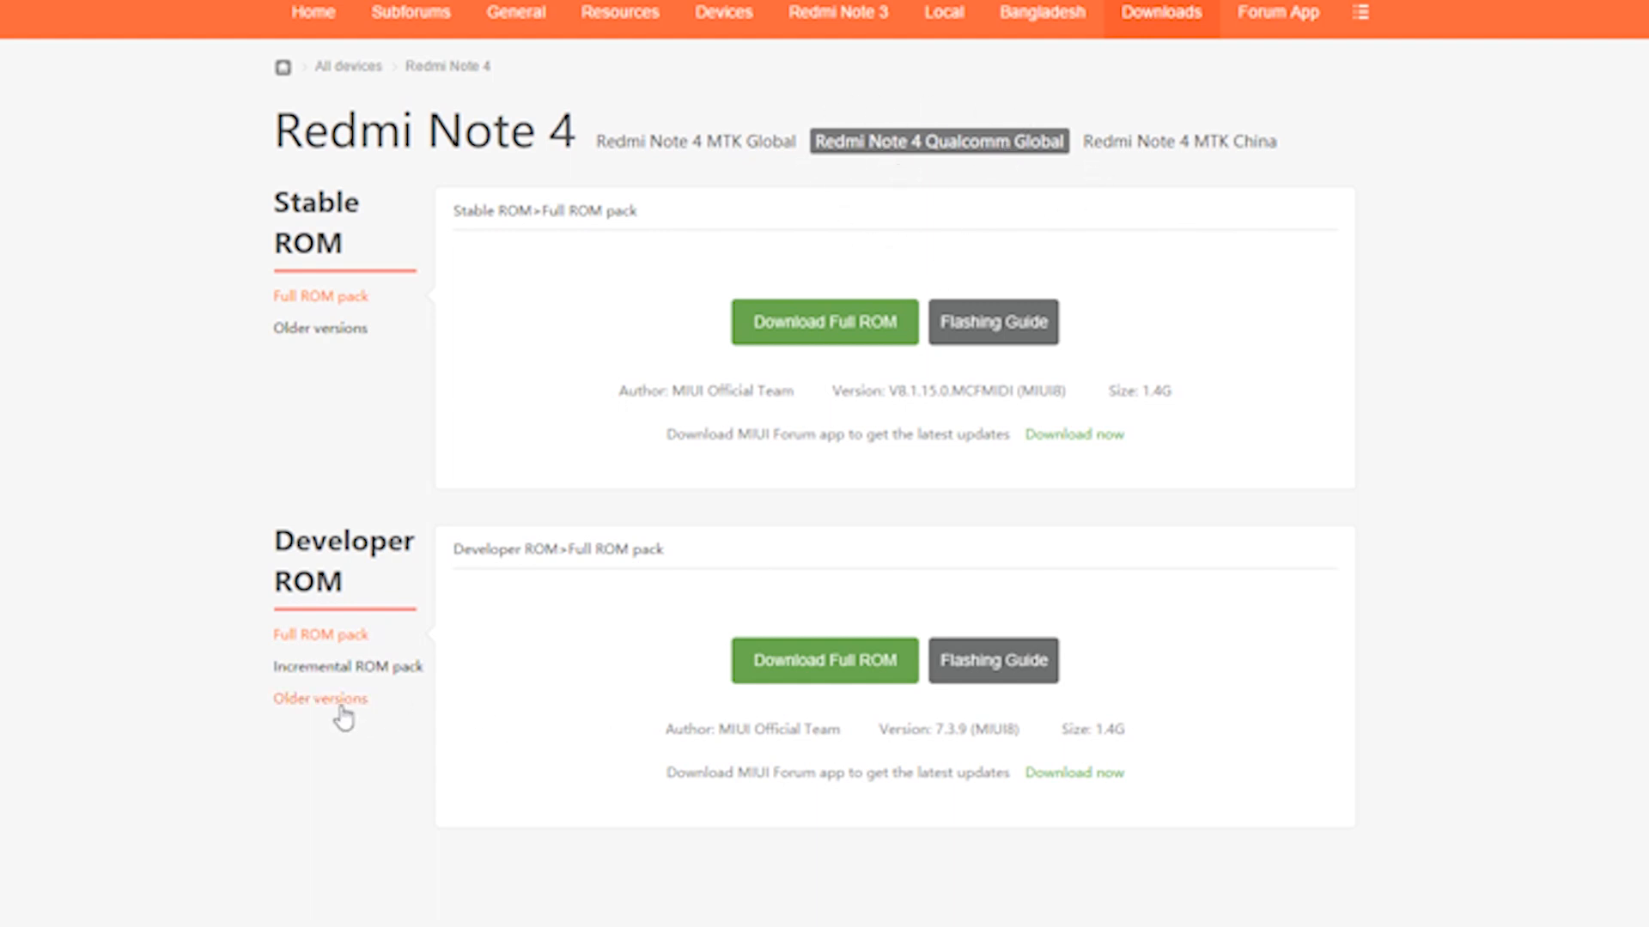
mouse_move(342, 707)
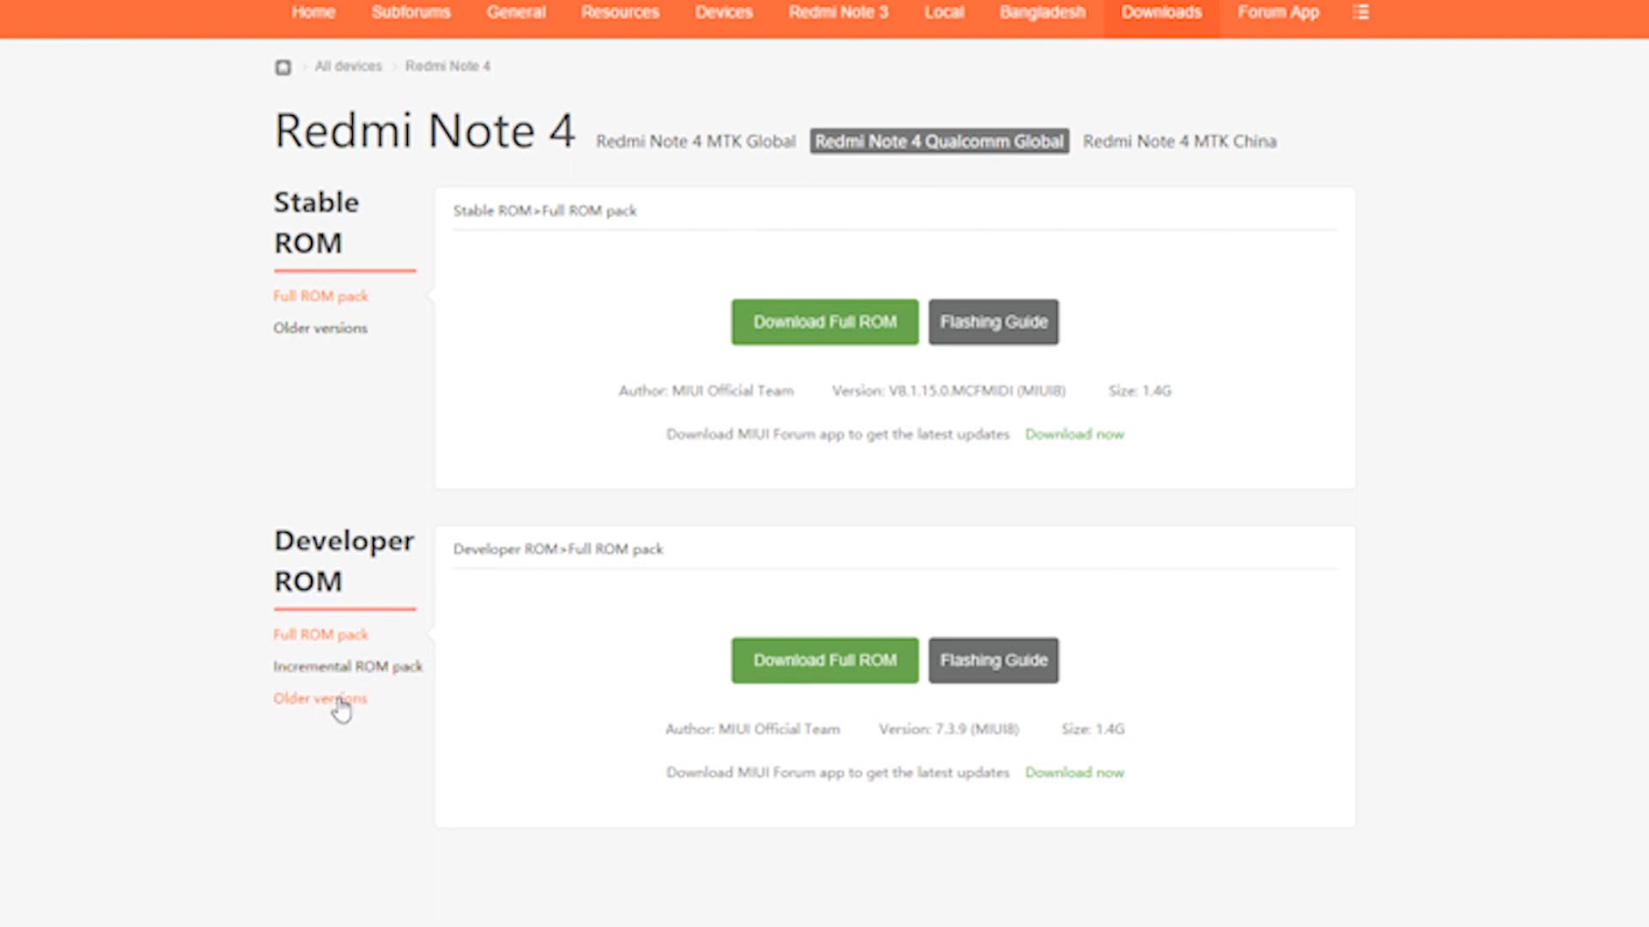
List the older Developer ROM versions and download the 7.2.16 HMNote4X Global full ROM zip
click(318, 698)
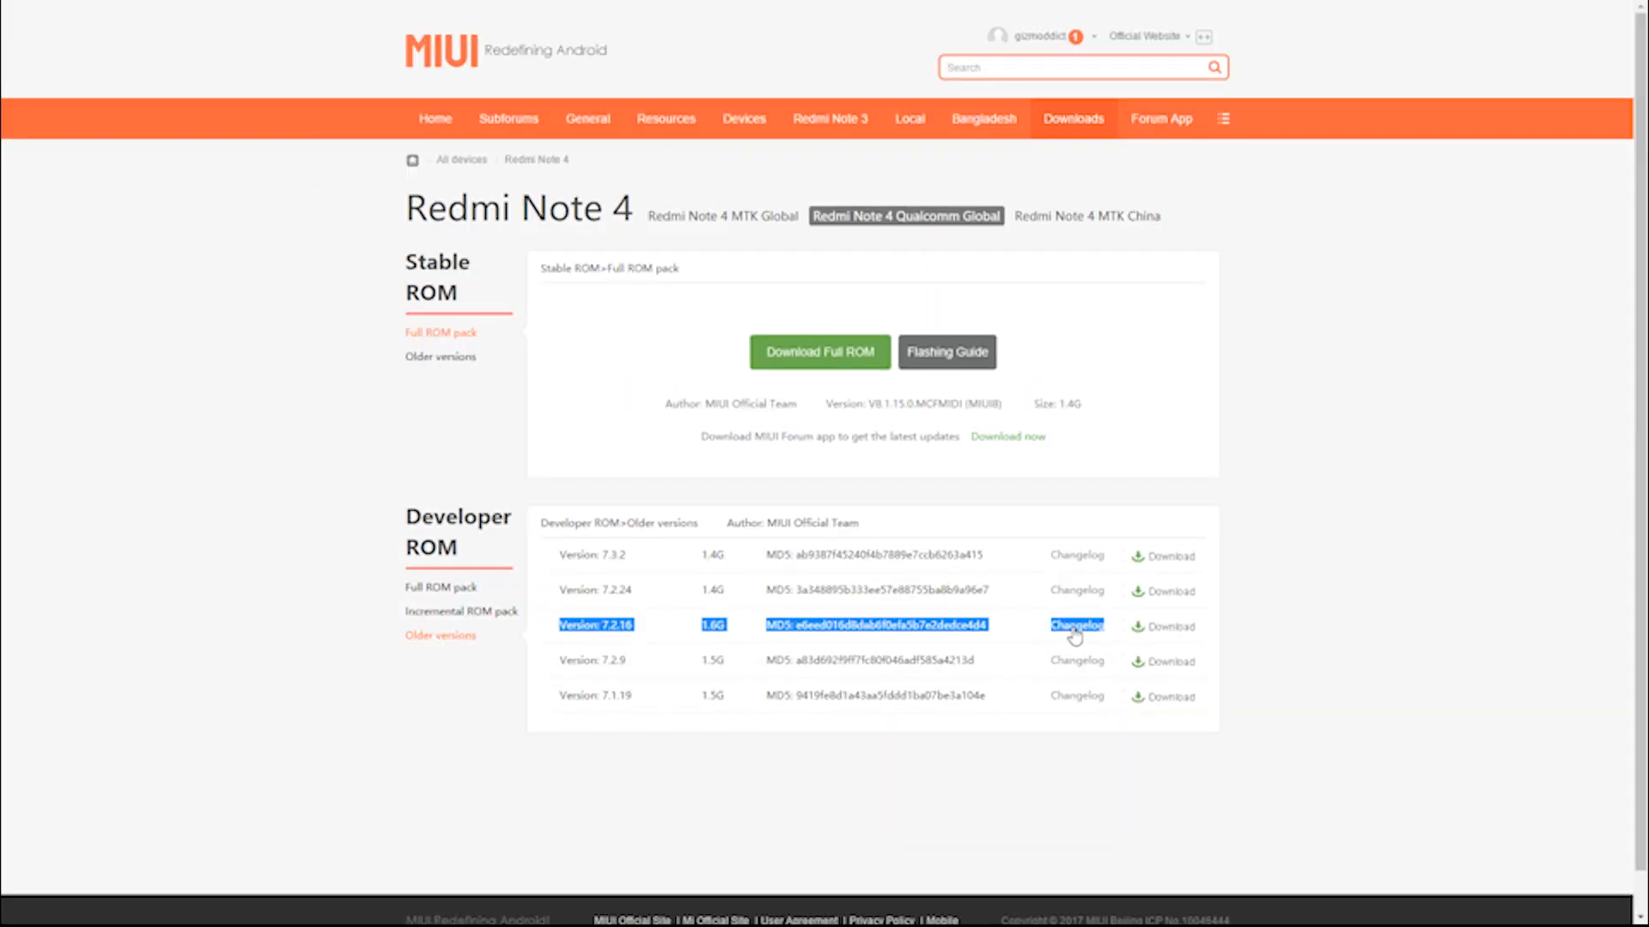
click(1170, 626)
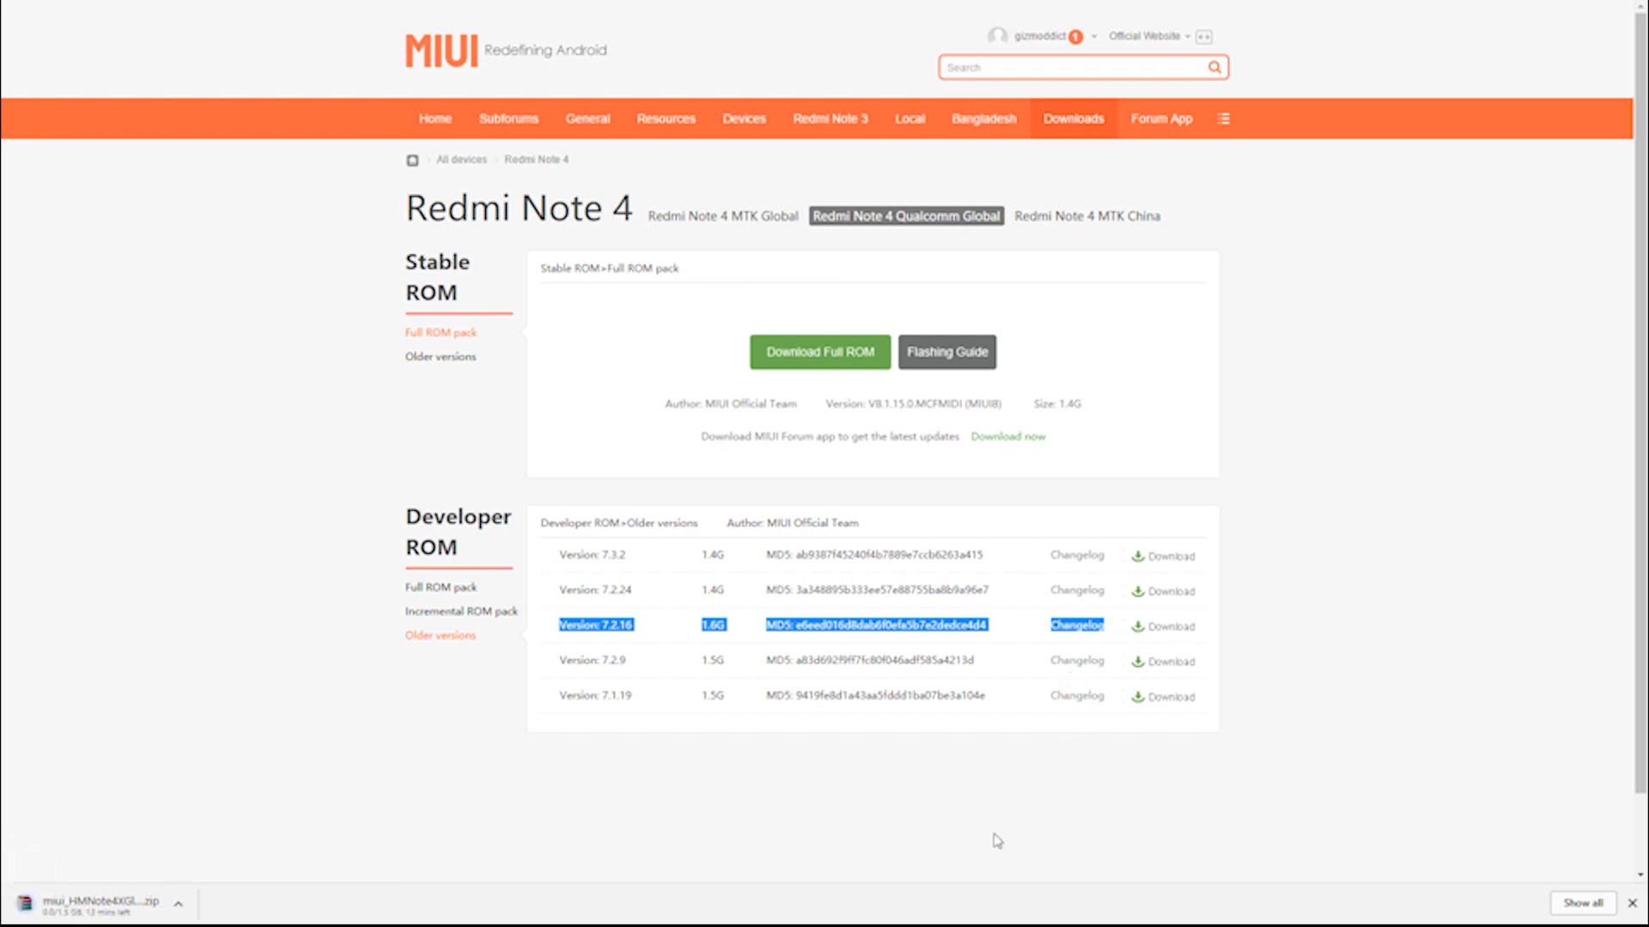
mouse_move(224, 907)
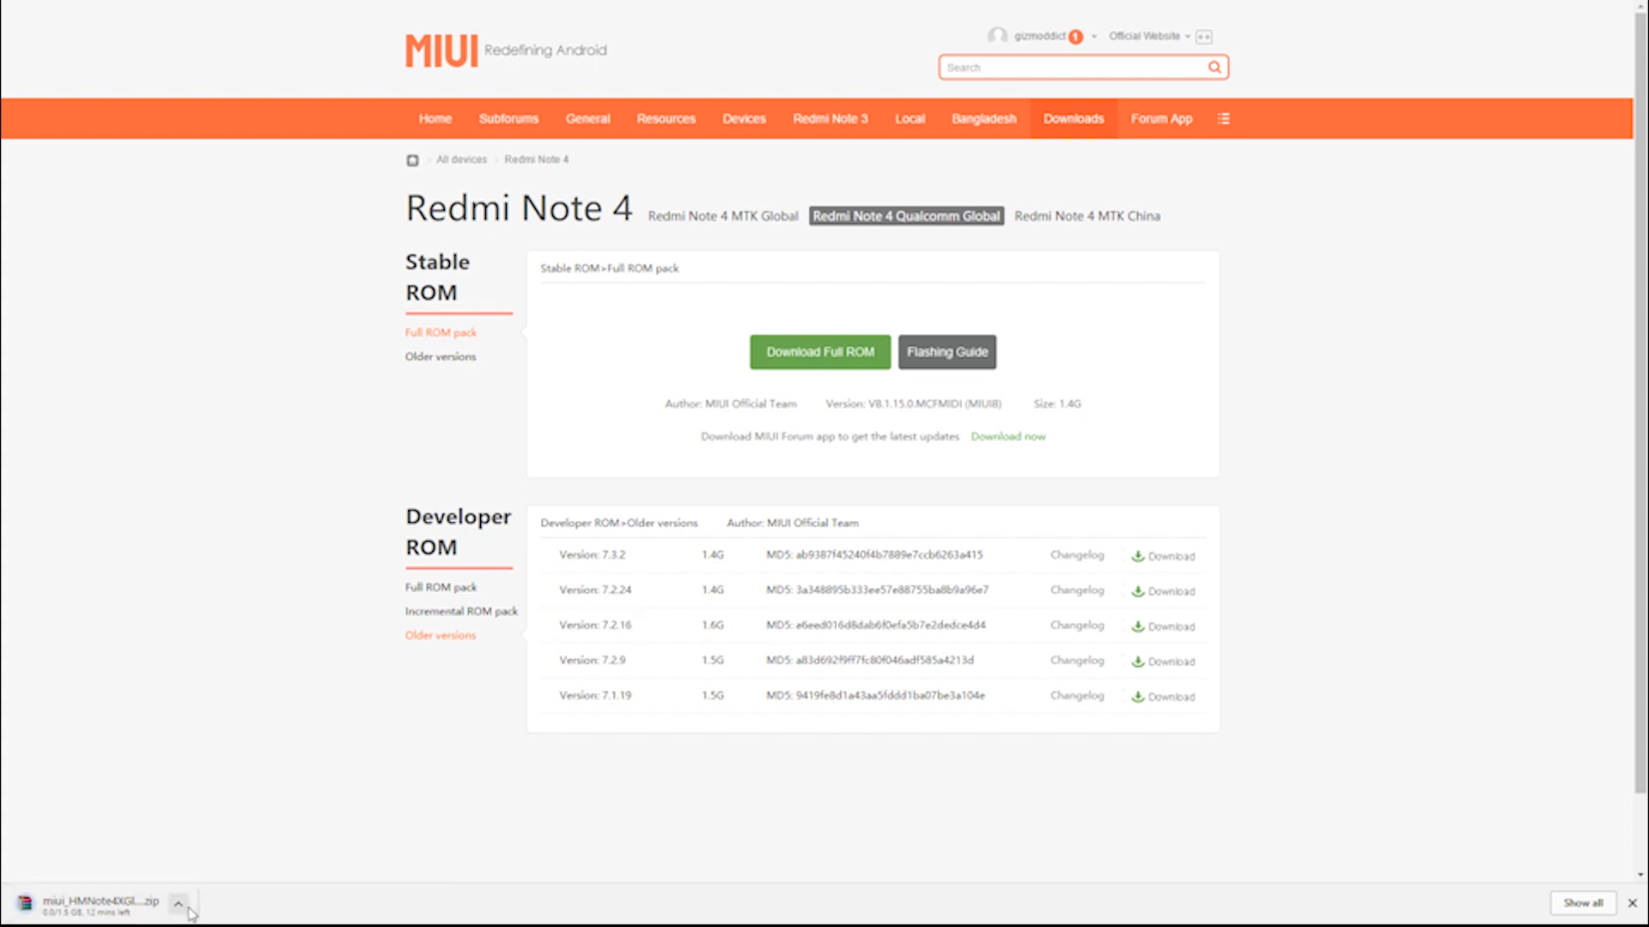
mouse_move(680, 485)
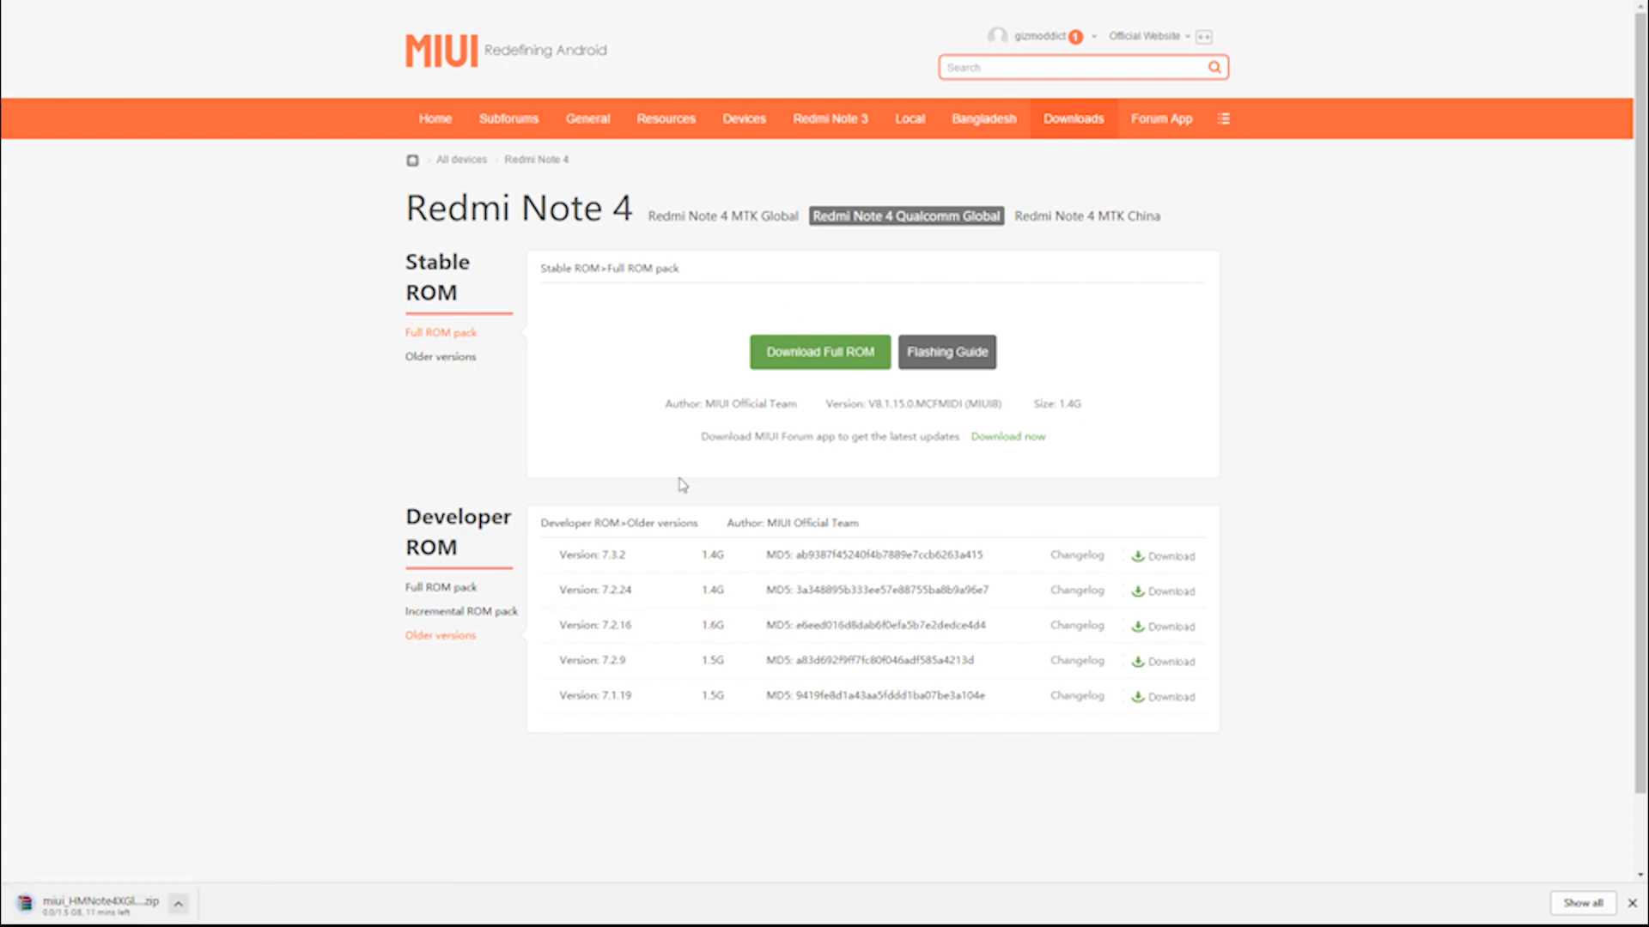